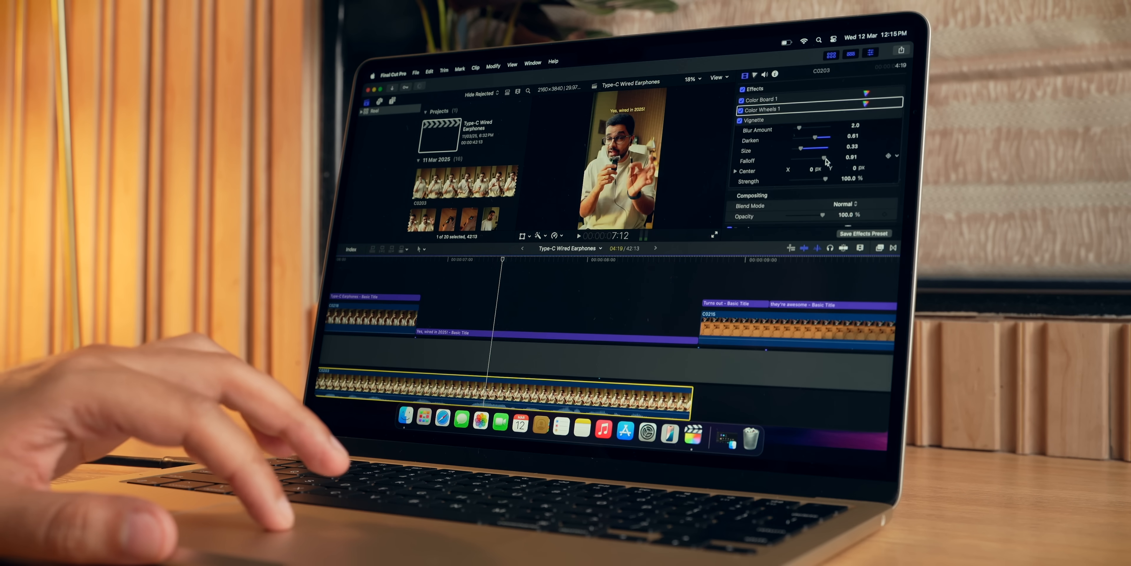
- Adjust the Vignette falloff on the Type-C Wired Earphones clip in the Video Inspector
click(761, 109)
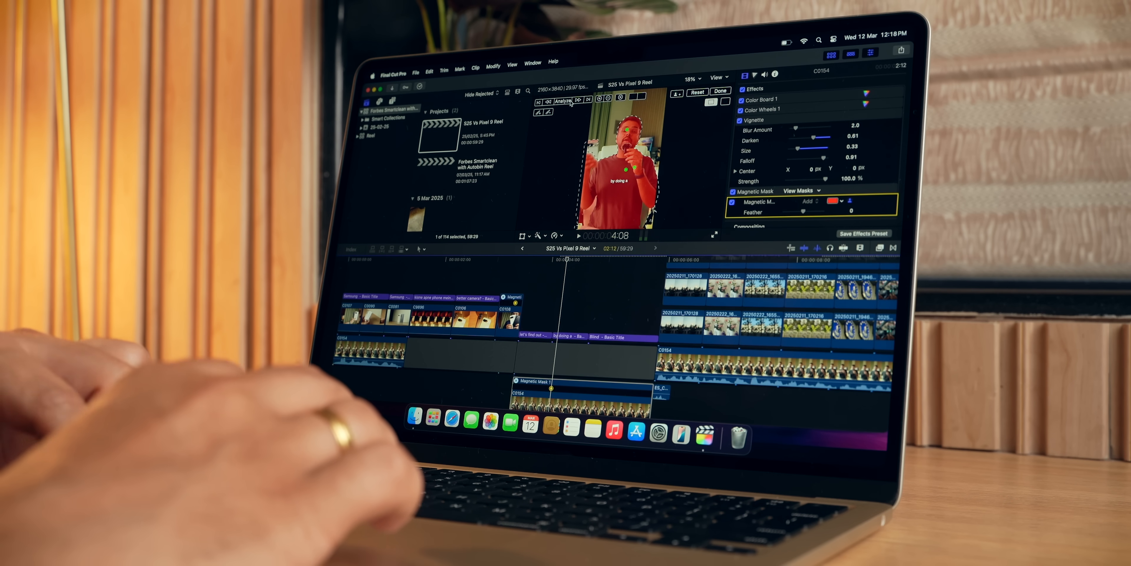
- Analyze the Magnetic Mask so it tracks the presenter through the S25 Vs Pixel 9 Reel clip
click(563, 100)
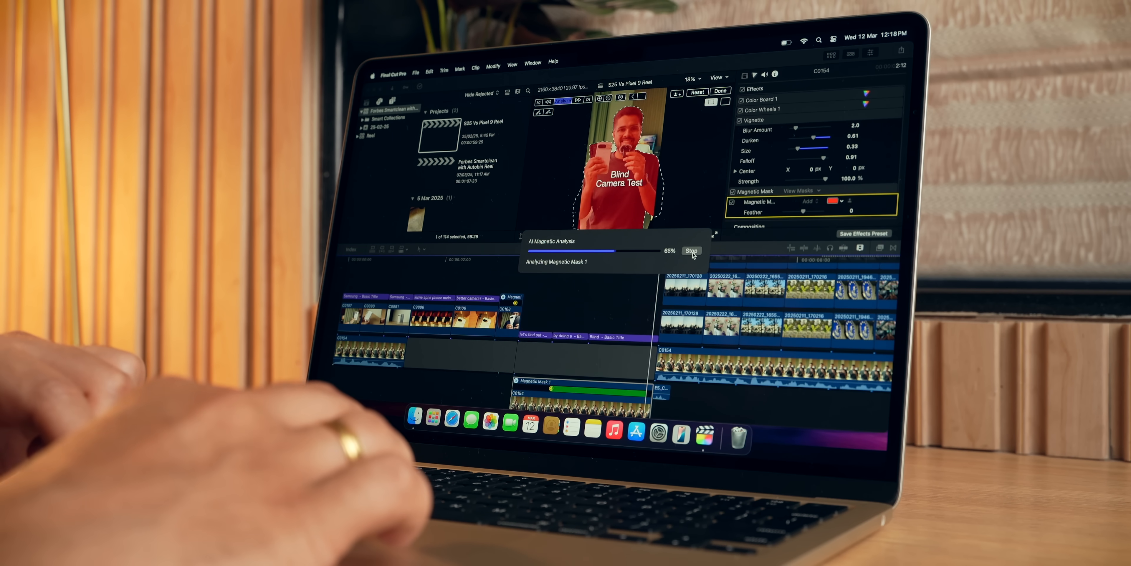
click(691, 250)
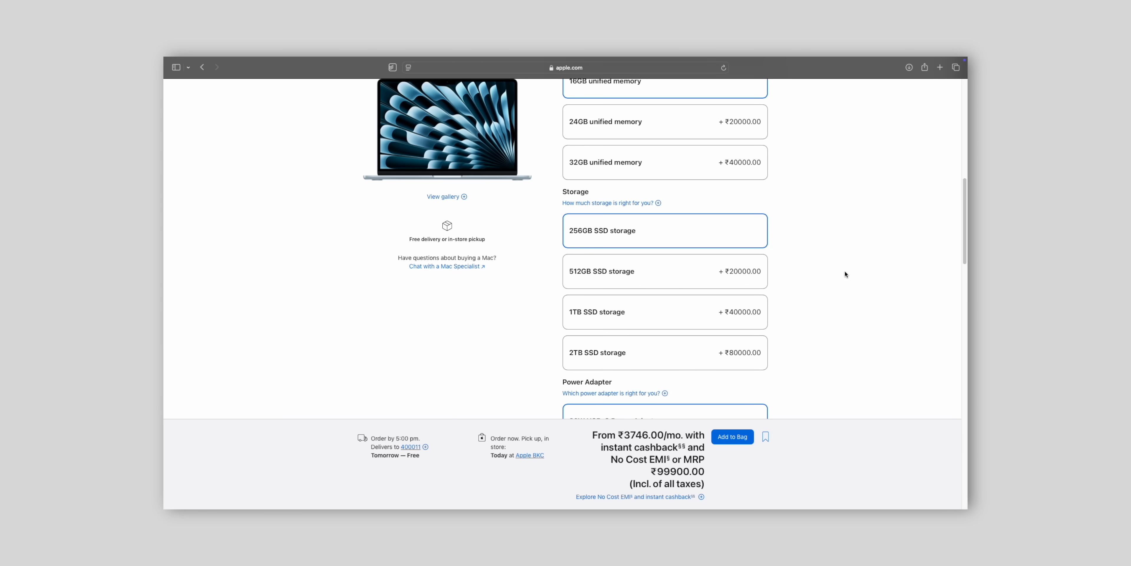
- Choose the 512GB SSD storage option, raising the MacBook Air price to ₹119900.00
click(664, 270)
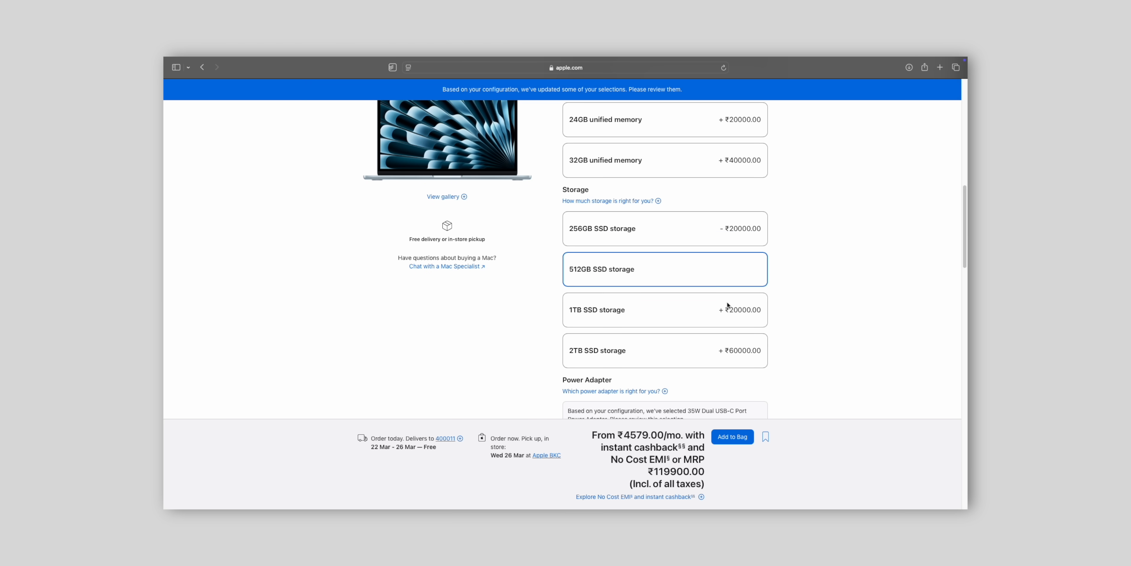
click(664, 350)
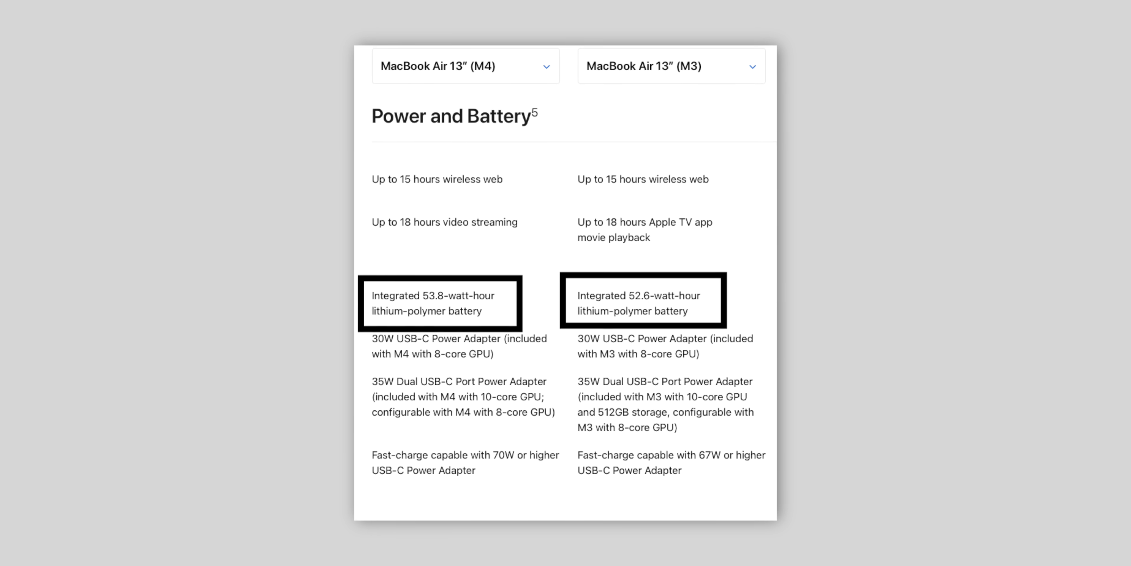
- Scroll to the Power and Battery section comparing the 53.8 Wh M4 and 52.6 Wh M3 batteries
scroll(up, 3)
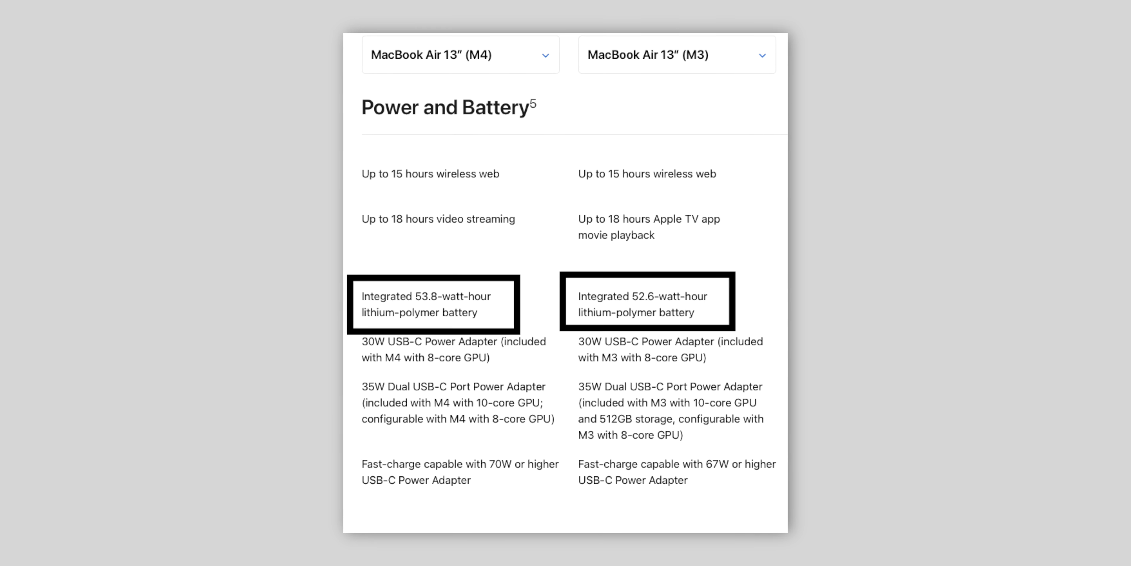